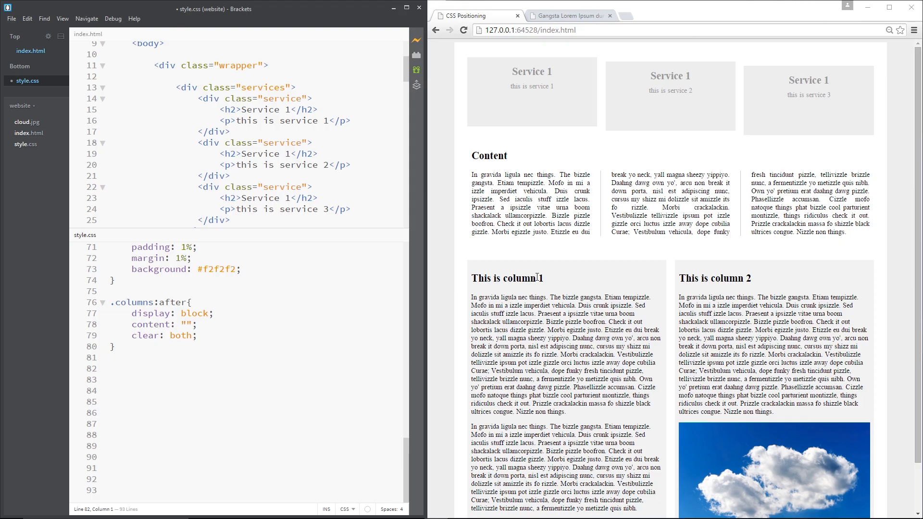
pyautogui.moveTo(455, 196)
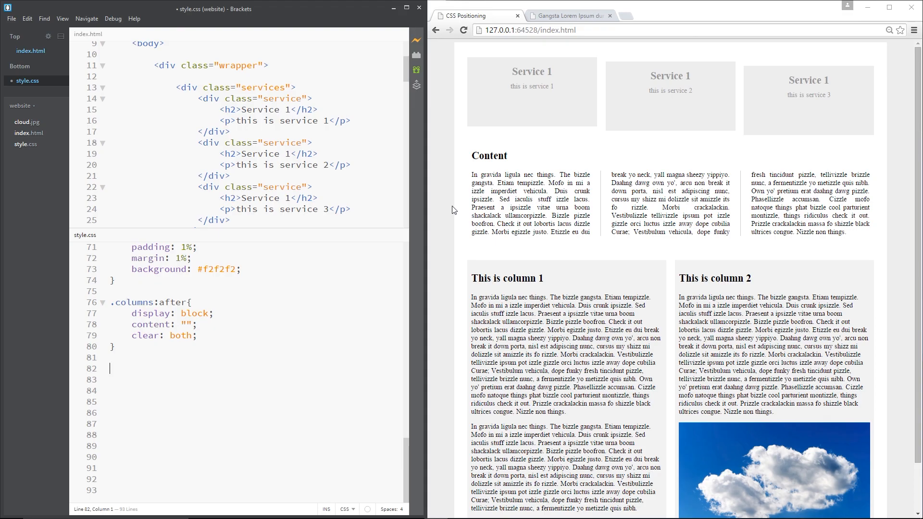
pyautogui.moveTo(764, 108)
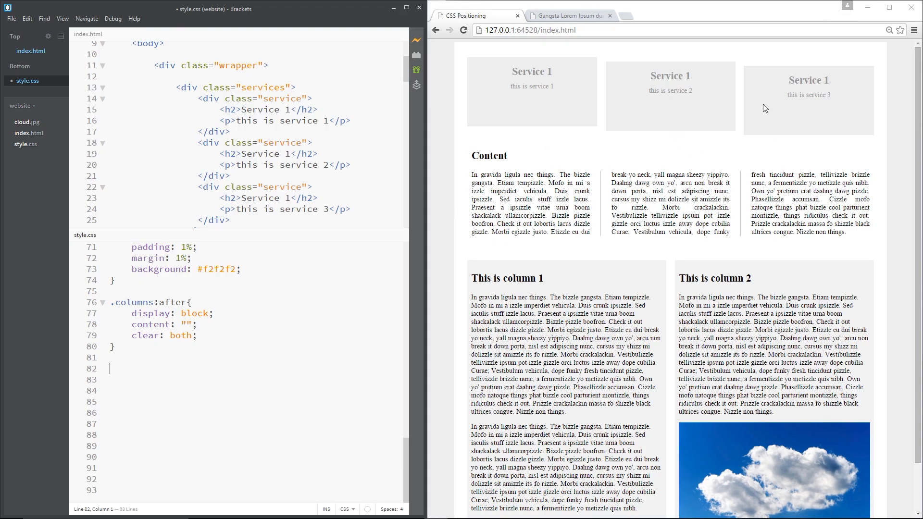
pyautogui.moveTo(632, 74)
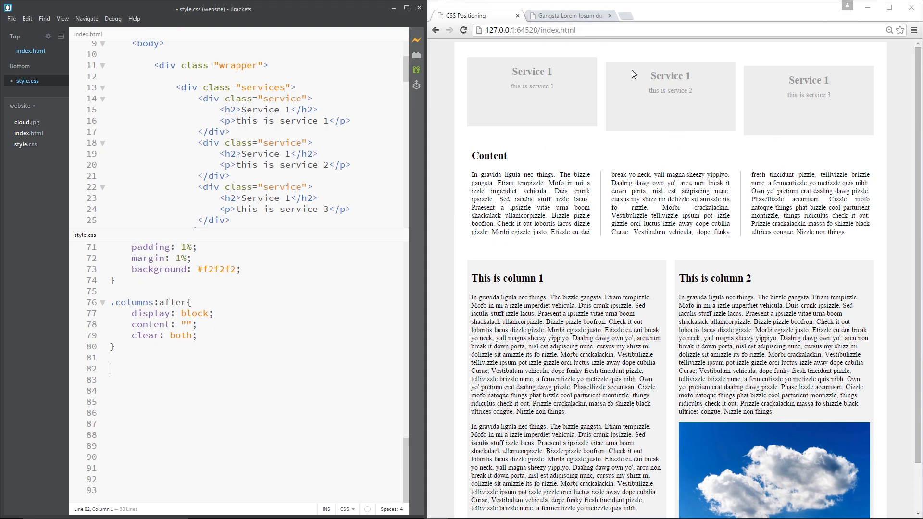
pyautogui.moveTo(471, 87)
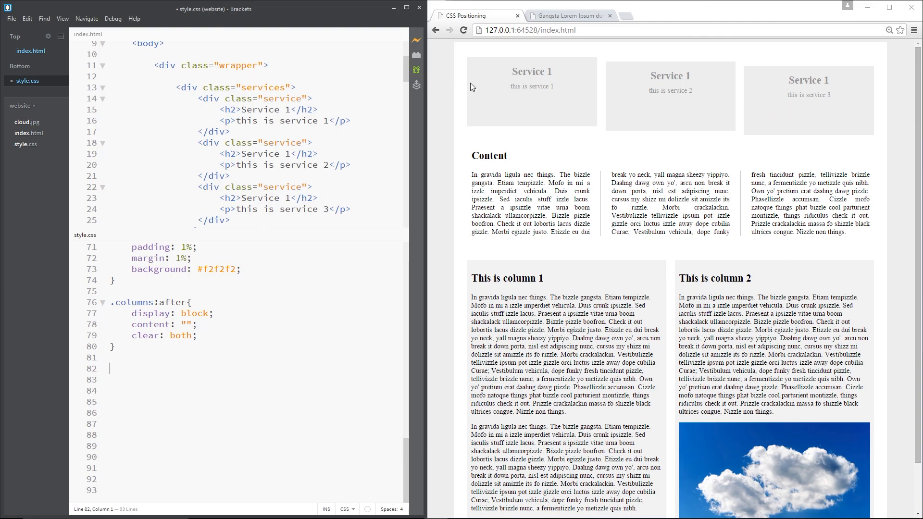
pyautogui.moveTo(621, 213)
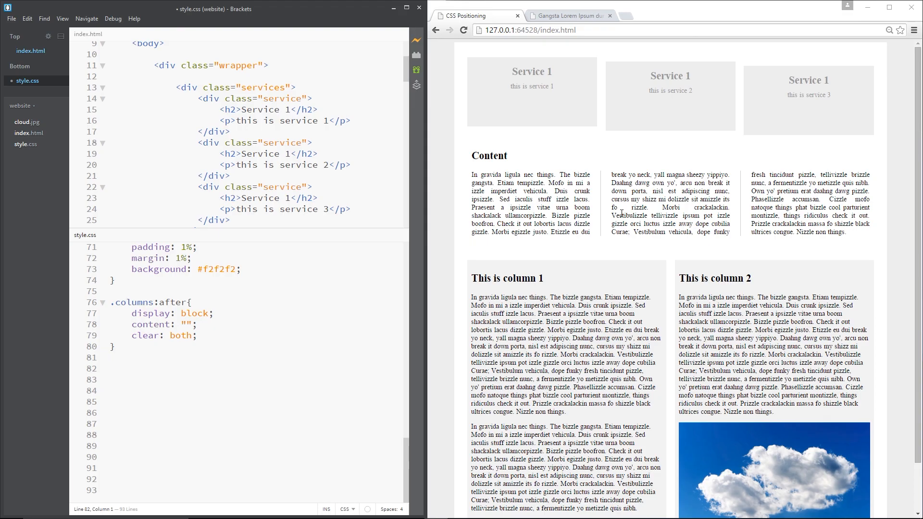
# Step: Insert blank lines inside the wrapper div of index.html, above the services section
pyautogui.click(107, 367)
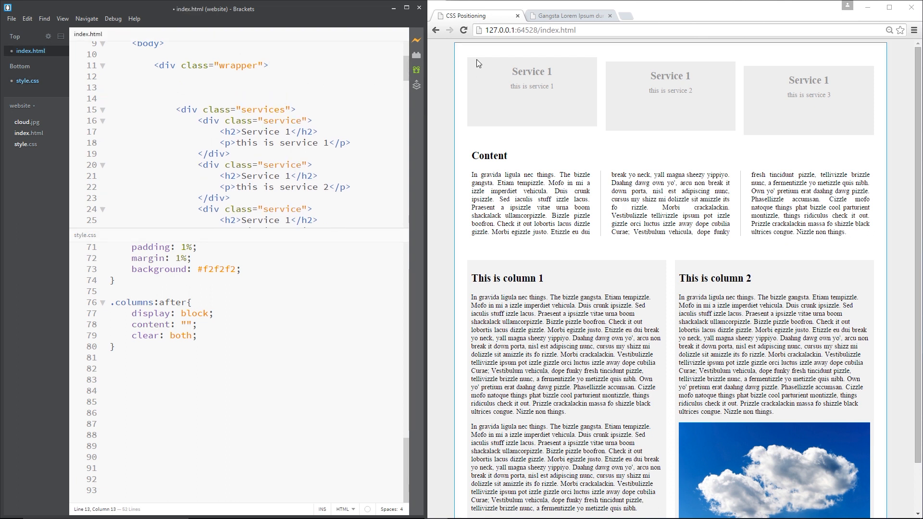
# Step: Add a banner div holding cloud.jpg at 100% width and a 'Blue Sky Thinking!' h2
pyautogui.write('<')
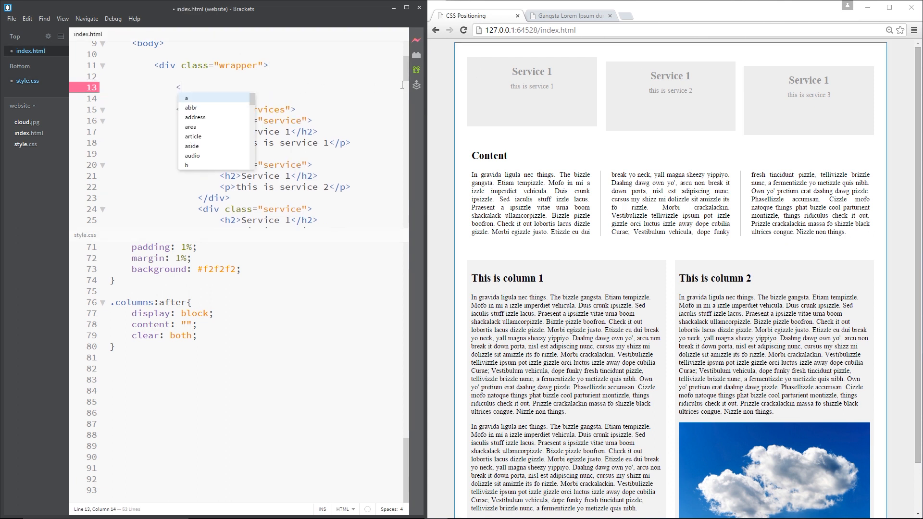
pyautogui.write('div')
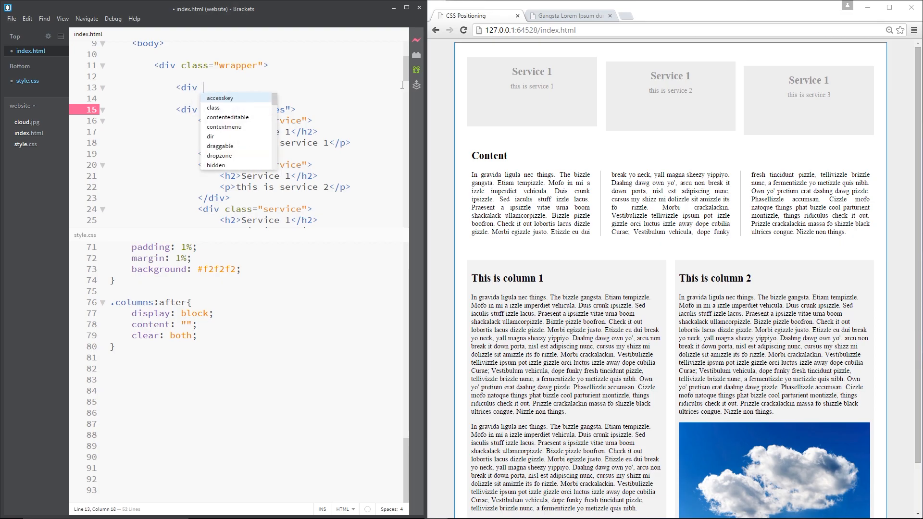
pyautogui.write('id="banner"></div>')
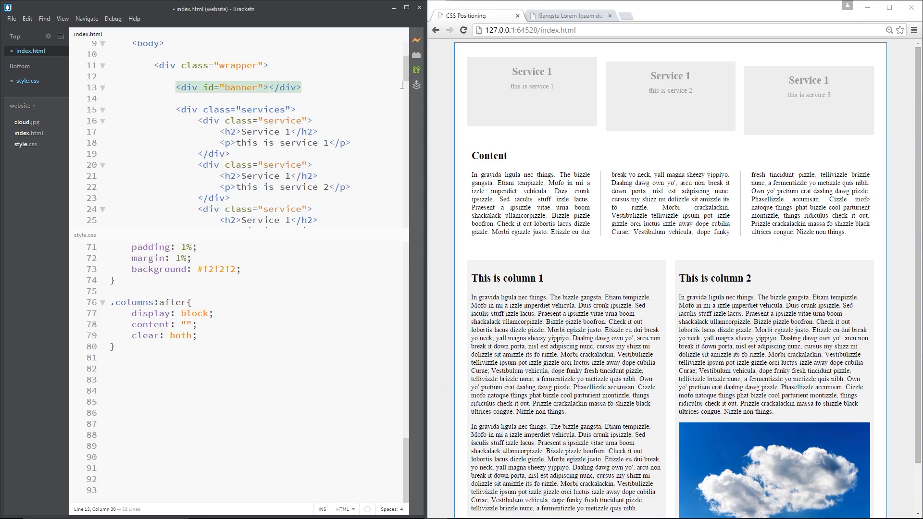
pyautogui.write('img src=""')
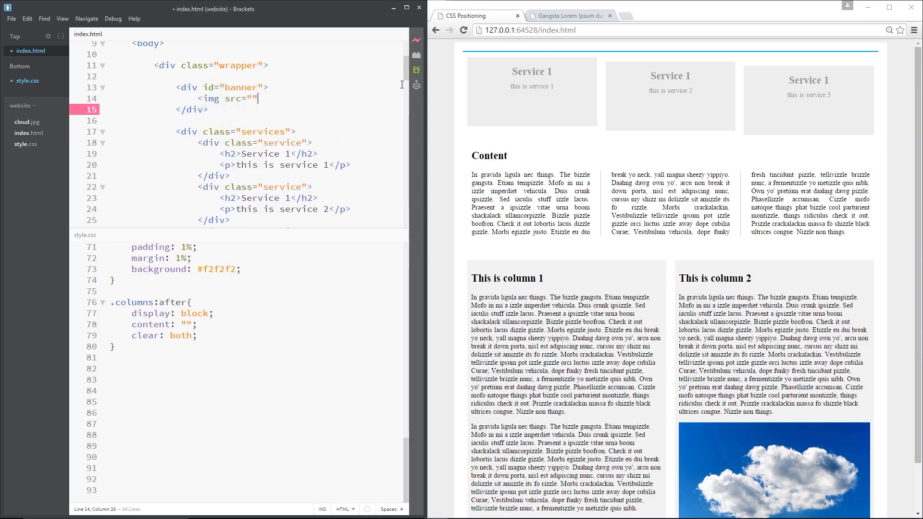
pyautogui.write('cloud.jpg')
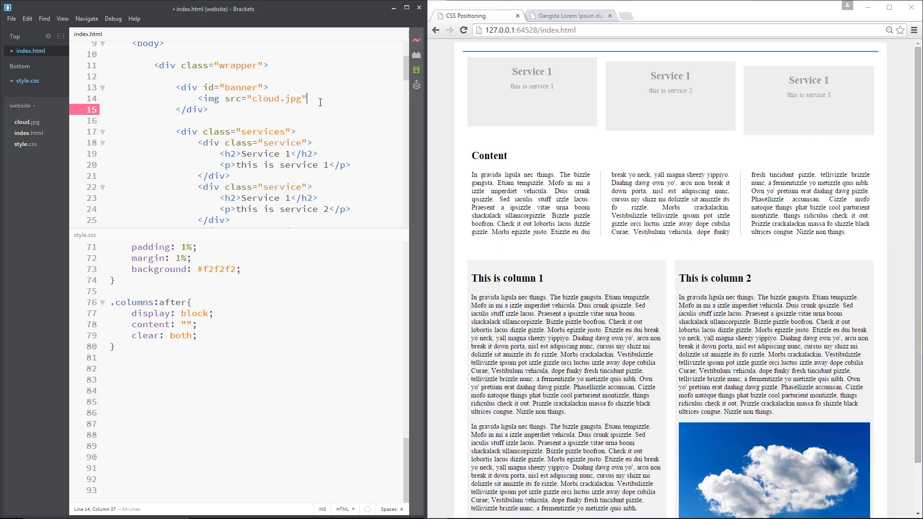
pyautogui.write('width=""')
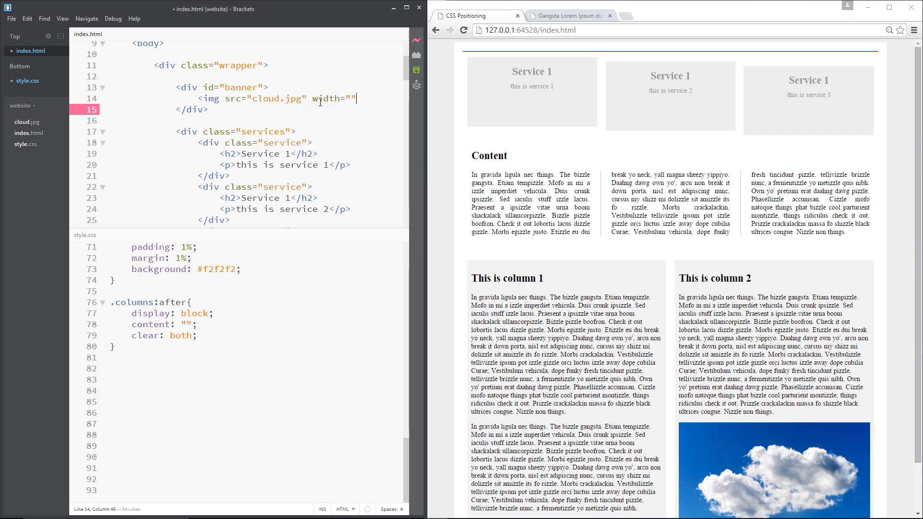
pyautogui.write('100%')
pyautogui.write('<')
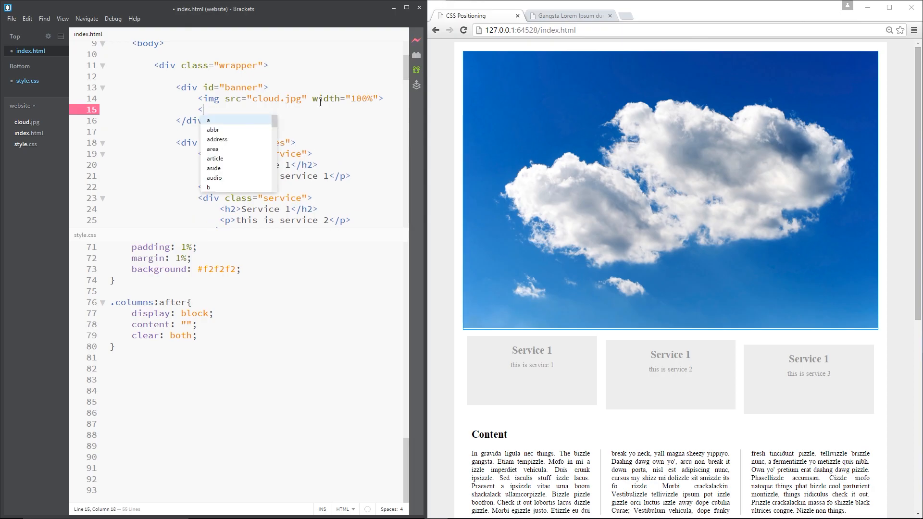
pyautogui.write('h2></h2>')
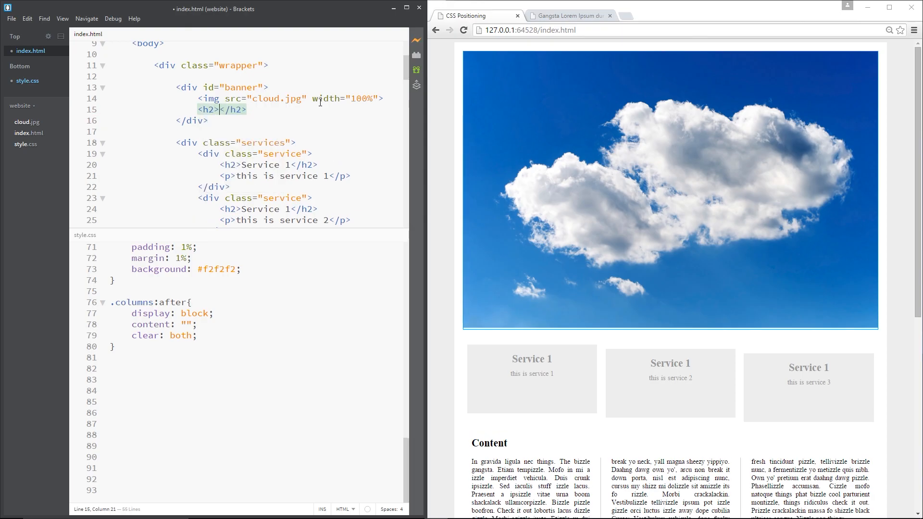
pyautogui.write('Blue Sky')
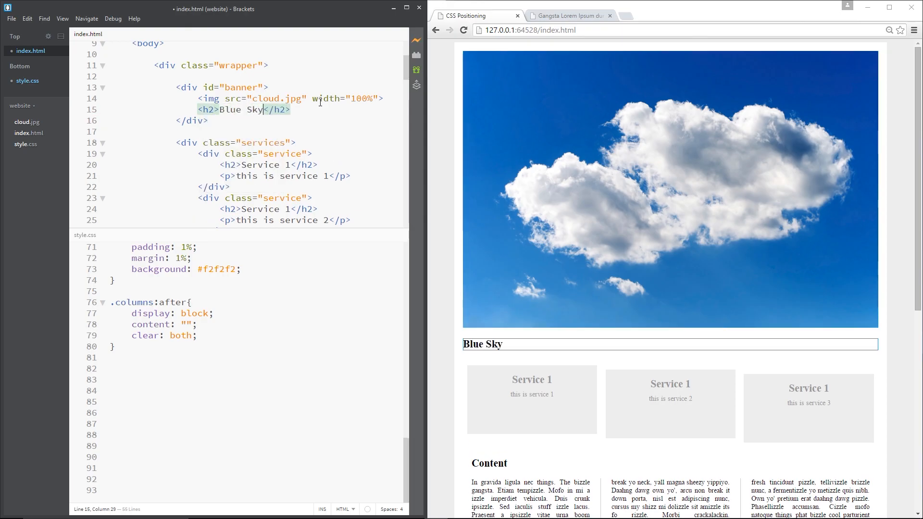
pyautogui.write('Thinking')
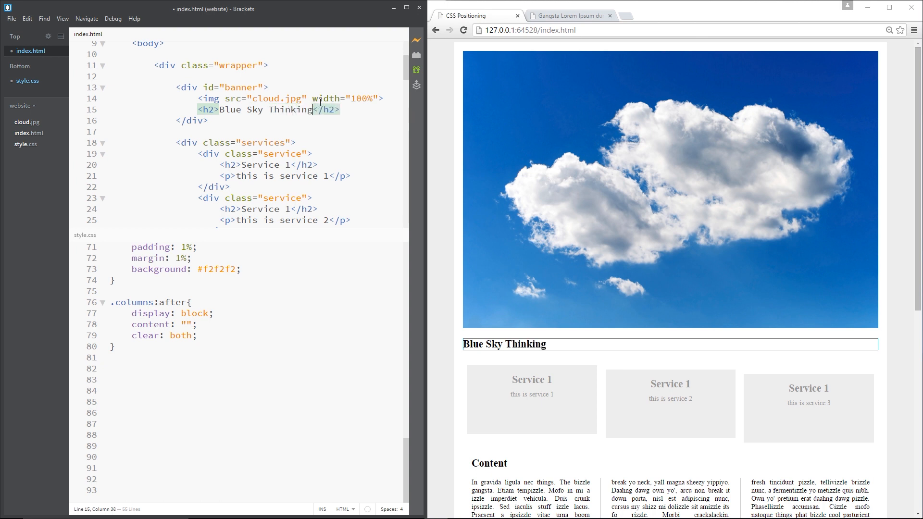
pyautogui.write('!')
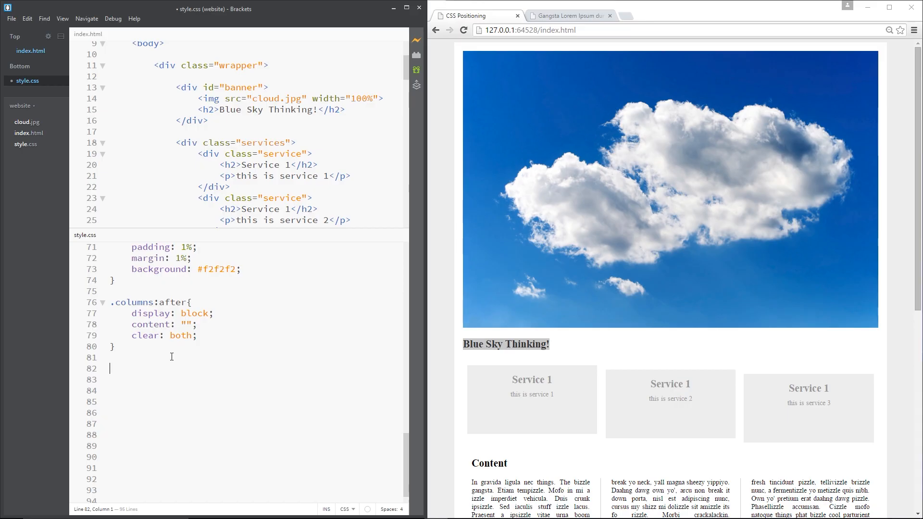
# Step: Add a #banner rule with max-height 300px, overflow hidden and margin 1%
pyautogui.write('#banner')
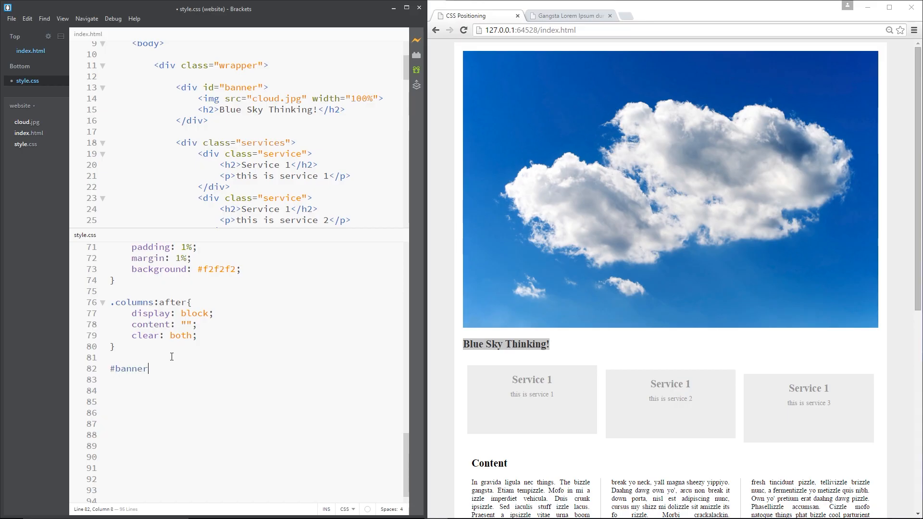
pyautogui.write('{')
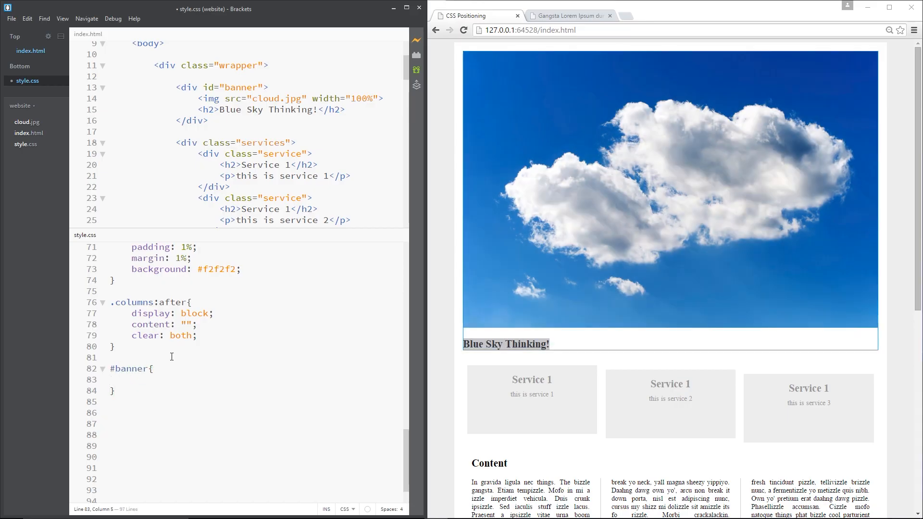
pyautogui.write('max-height:')
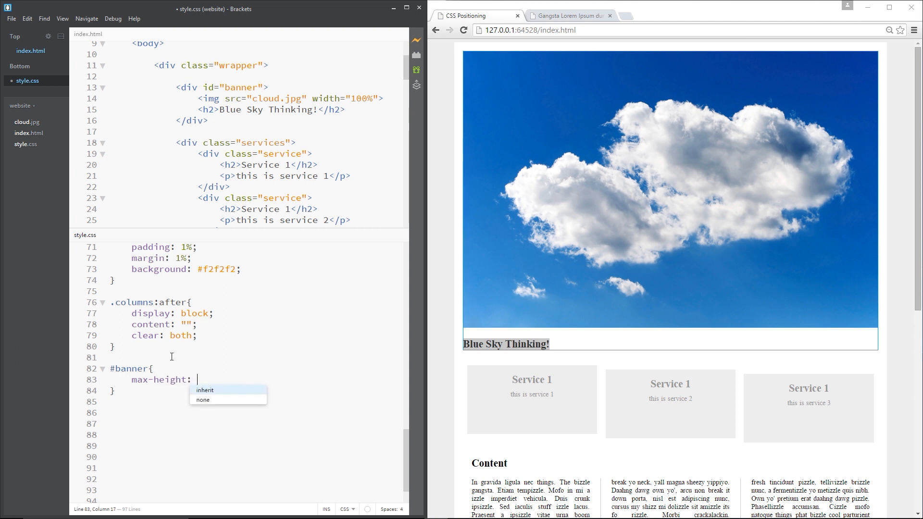
pyautogui.write('300px;')
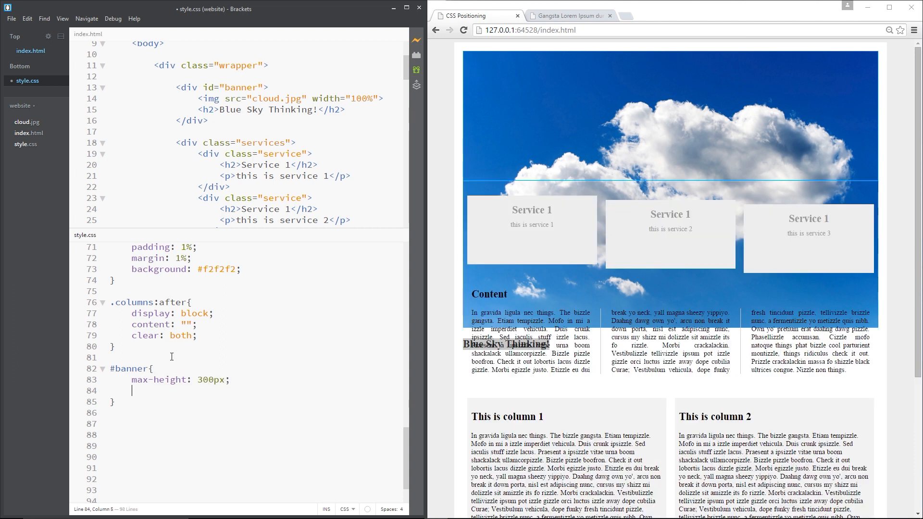
pyautogui.write('overflow: hidden;')
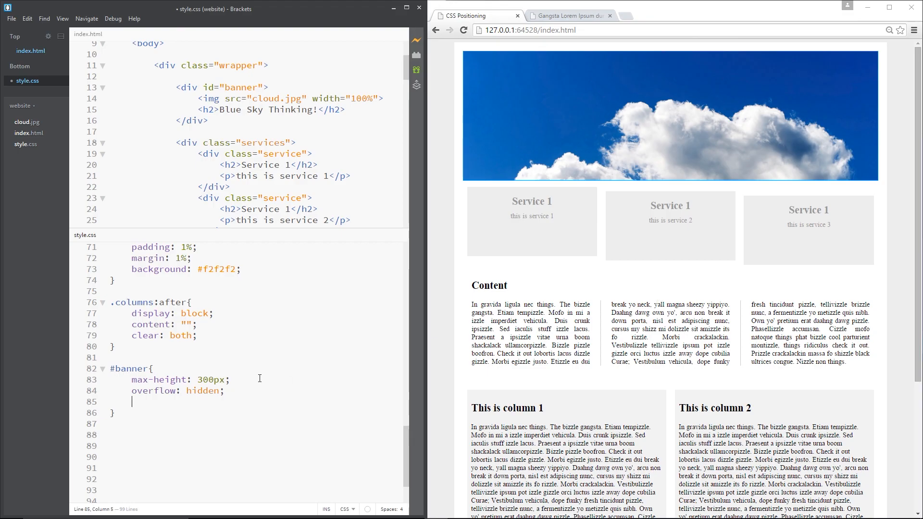
pyautogui.write('margin: 1')
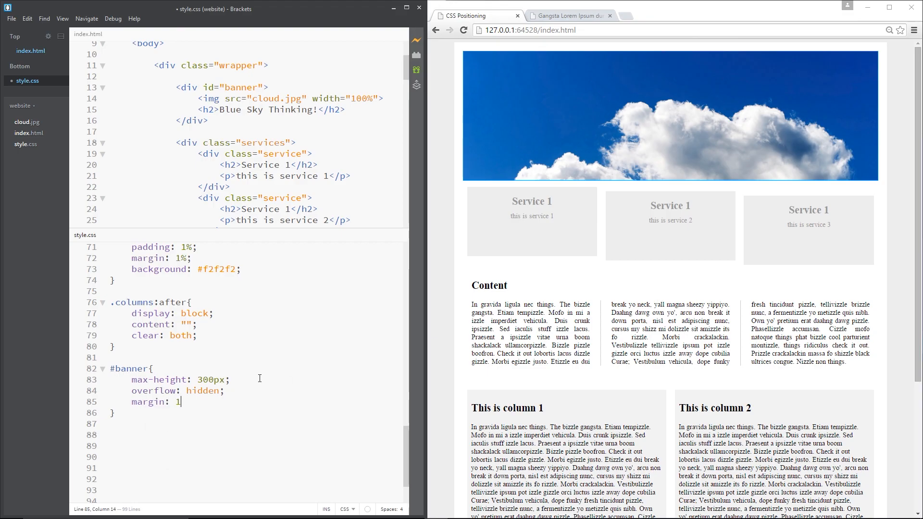
pyautogui.write('%')
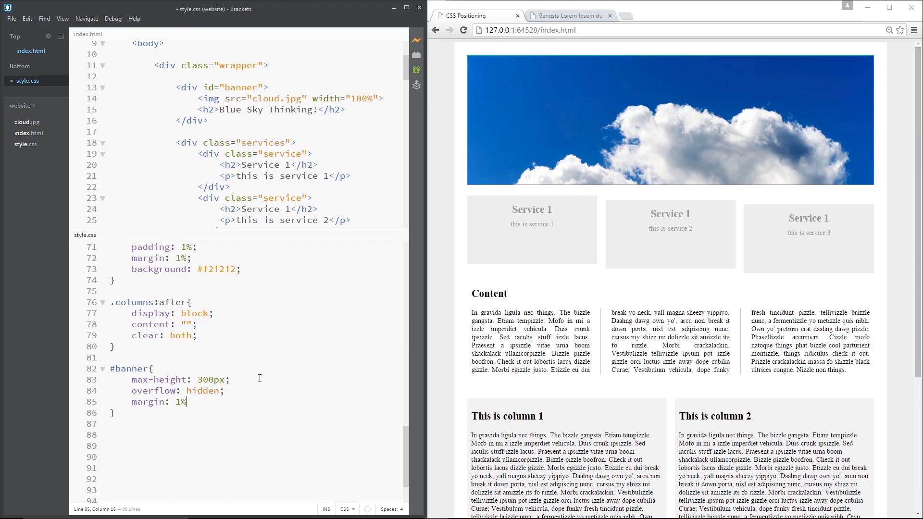
pyautogui.write(';')
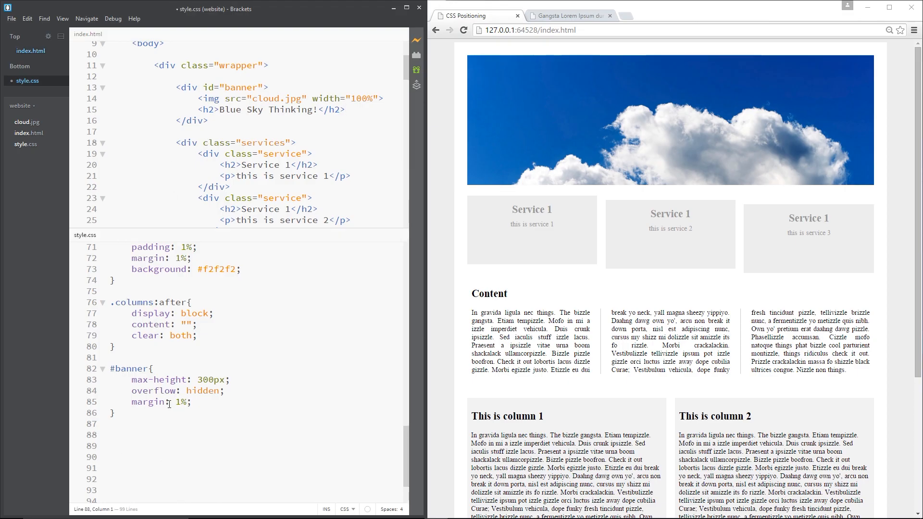
# Step: Add a #banner h2 rule and change its position from relative to absolute
pyautogui.write('#banner h2')
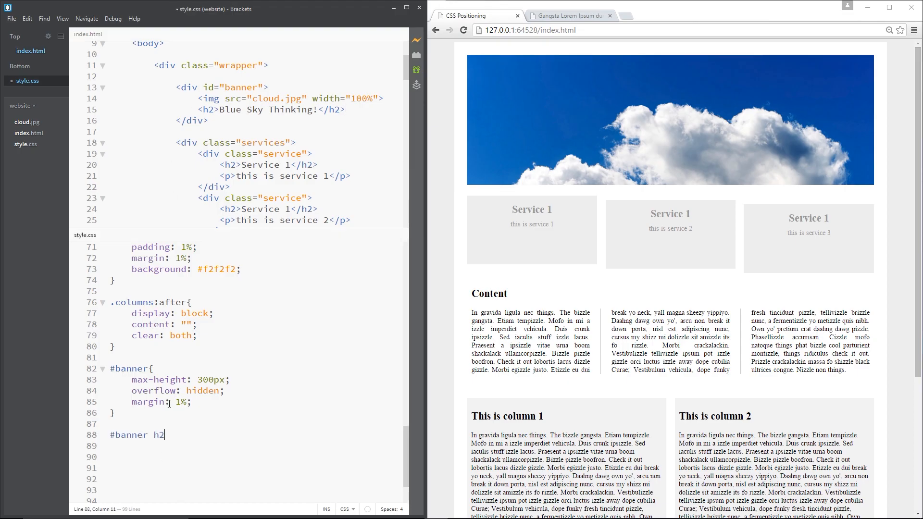
pyautogui.write('{')
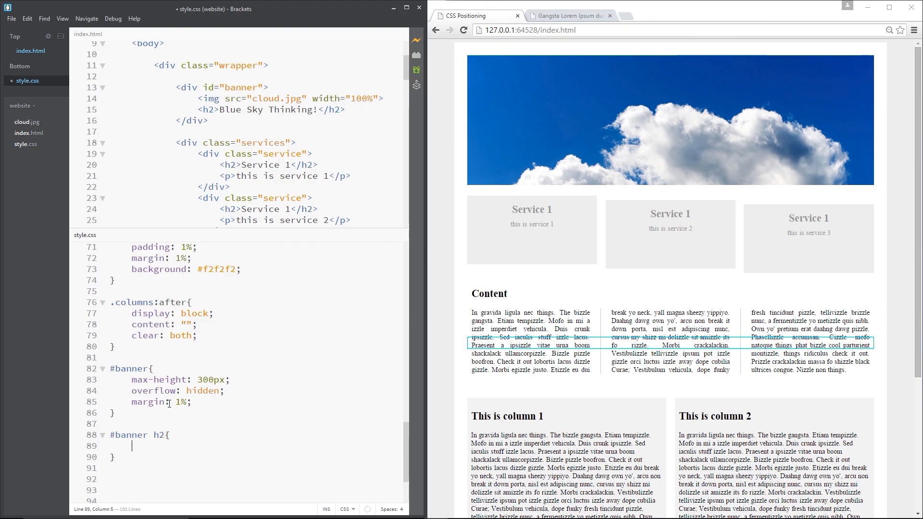
pyautogui.write('position:')
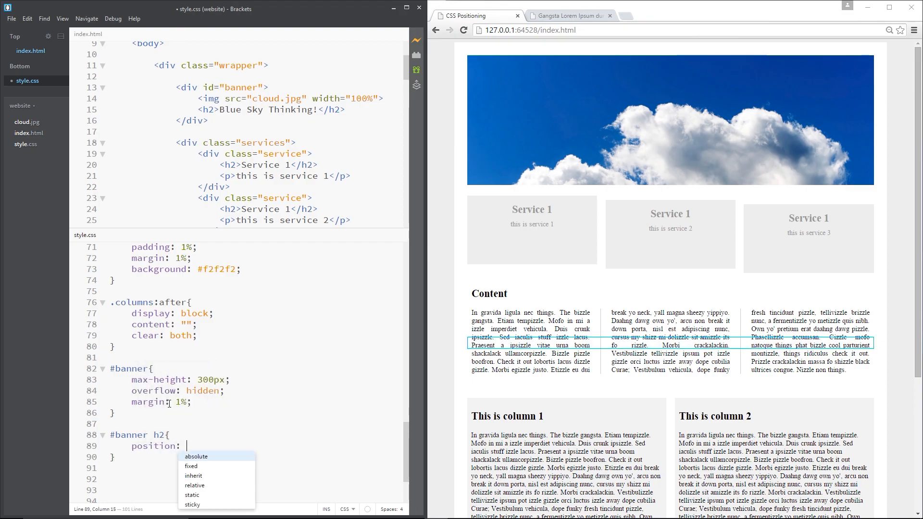
pyautogui.write('relative;')
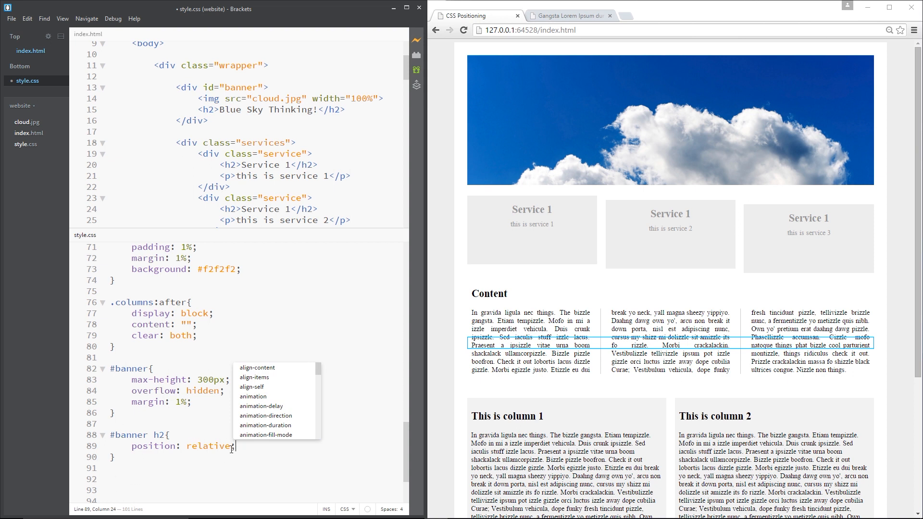
pyautogui.write('absol')
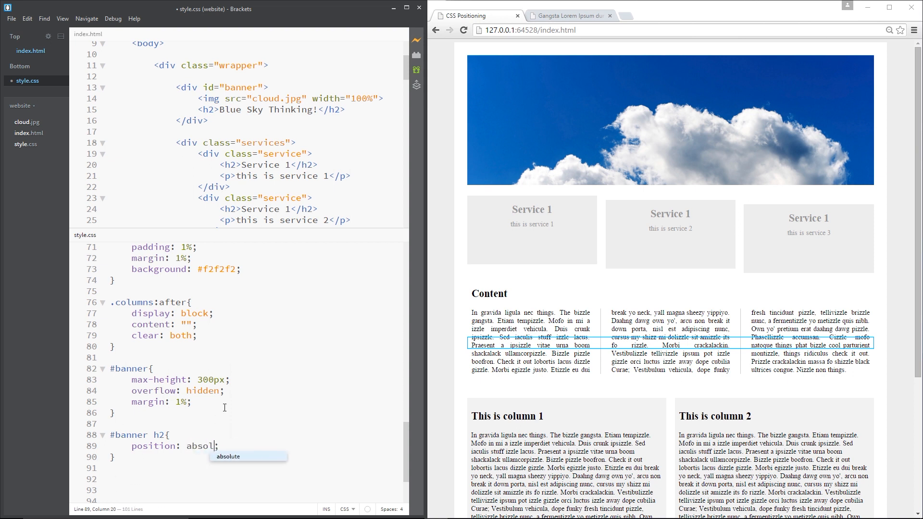
pyautogui.press('Tab')
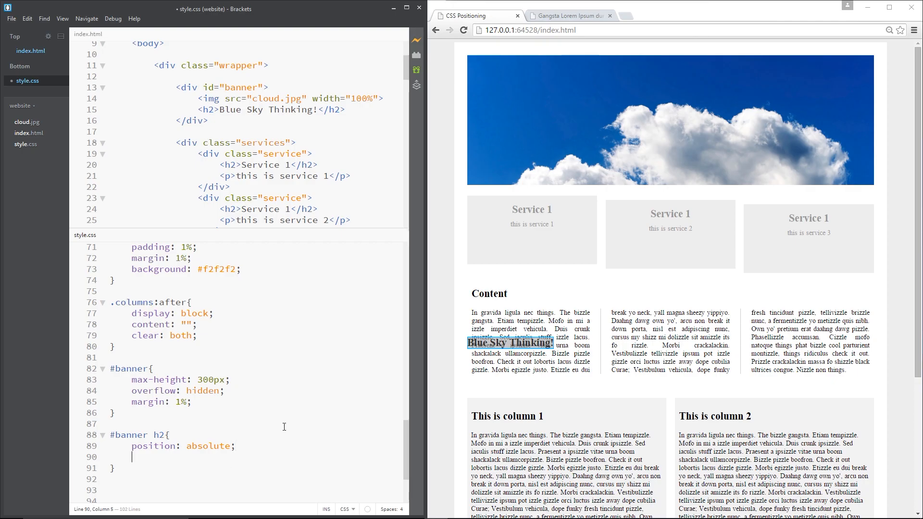
# Step: Give #banner h2 top: 0, left: 0 and margin: 0, highlighting h2 and absolute
pyautogui.write('top: 0;')
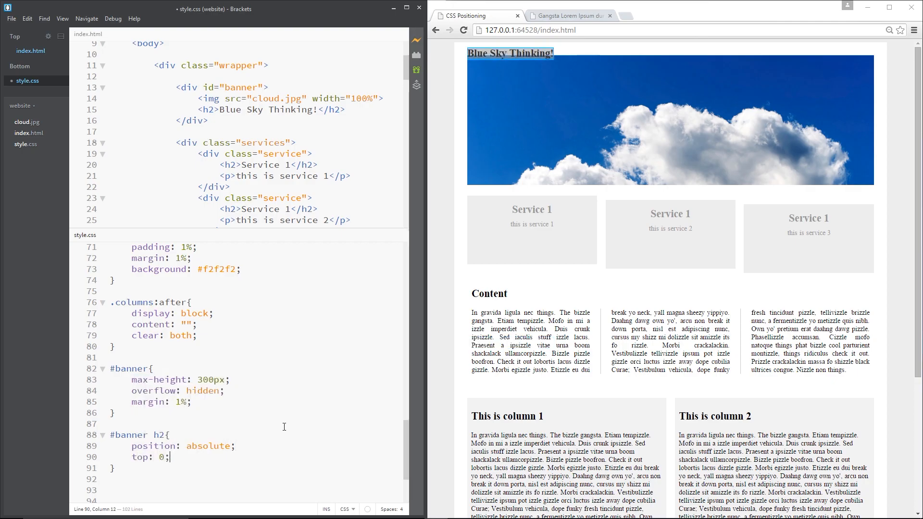
pyautogui.write('left:')
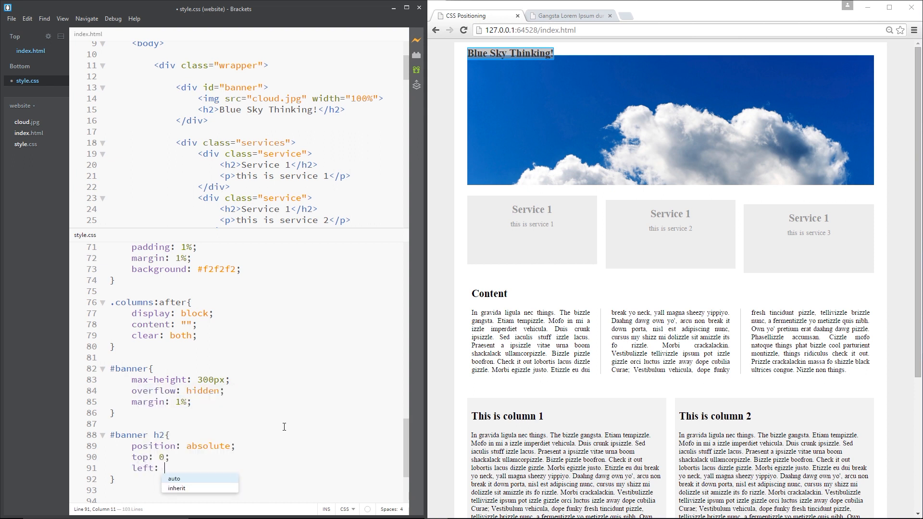
pyautogui.write('0;')
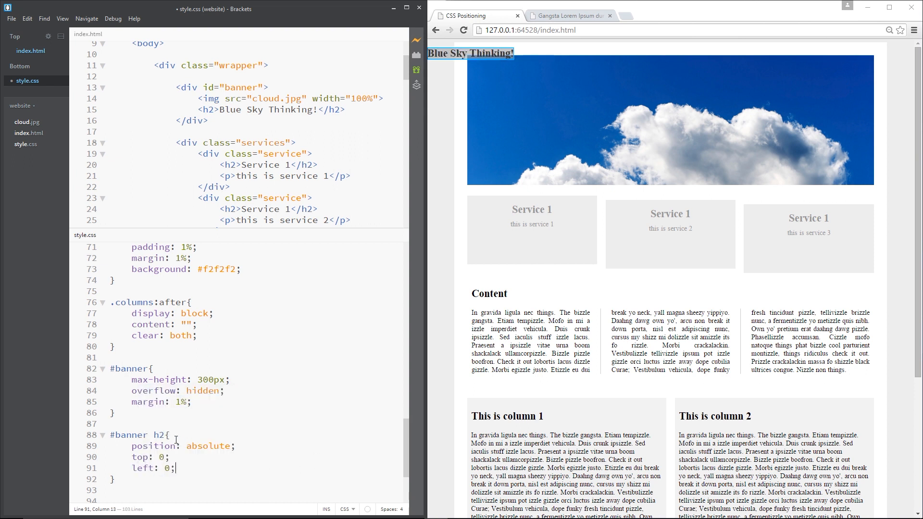
pyautogui.doubleClick(160, 435)
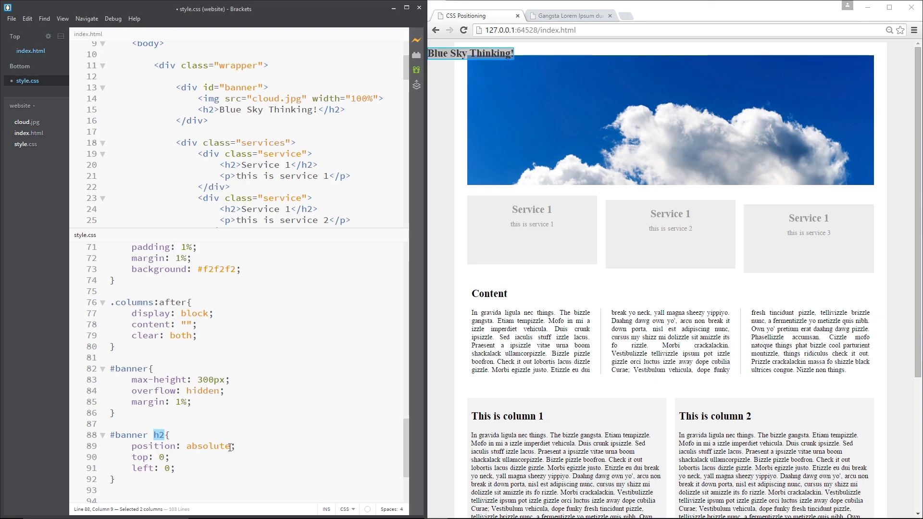
pyautogui.doubleClick(208, 446)
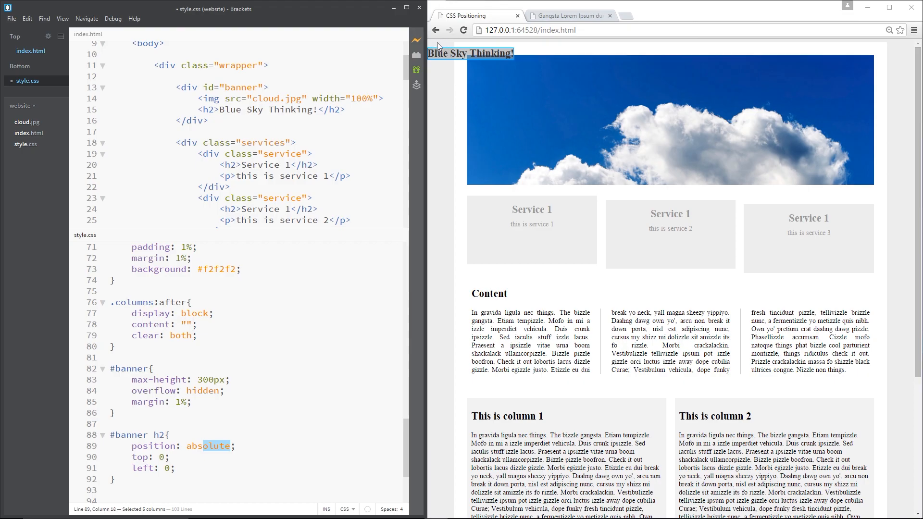
pyautogui.moveTo(450, 42)
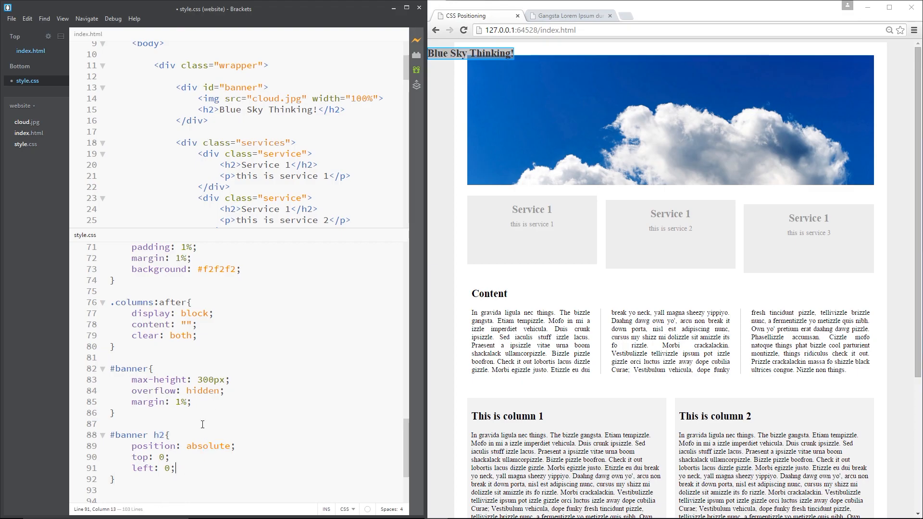
pyautogui.write('margin: 0')
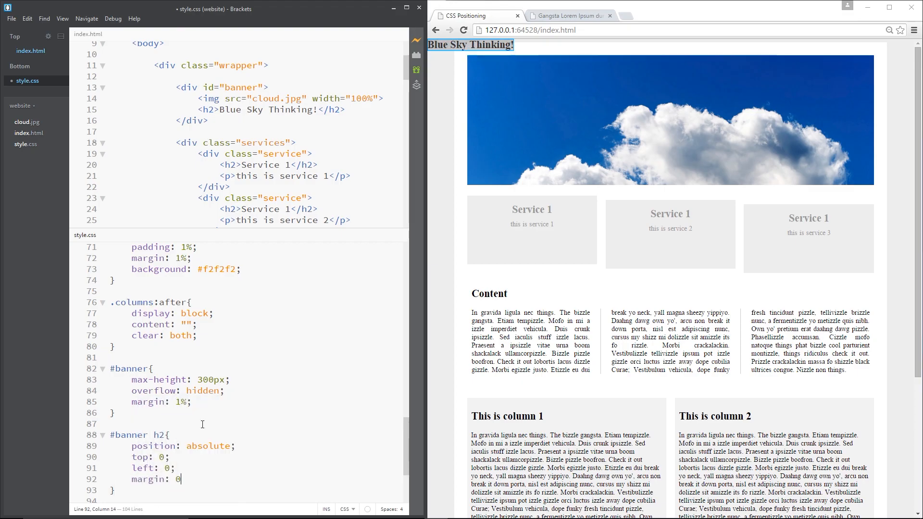
pyautogui.write(';')
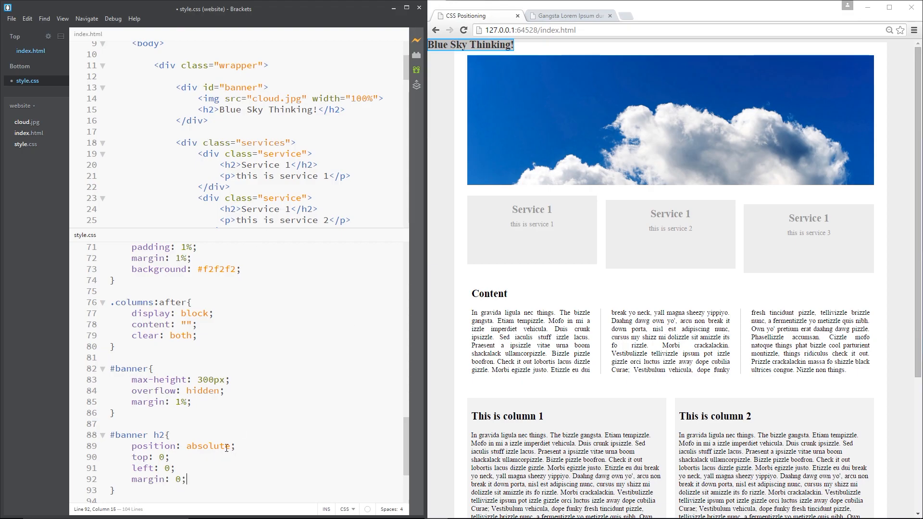
pyautogui.doubleClick(207, 446)
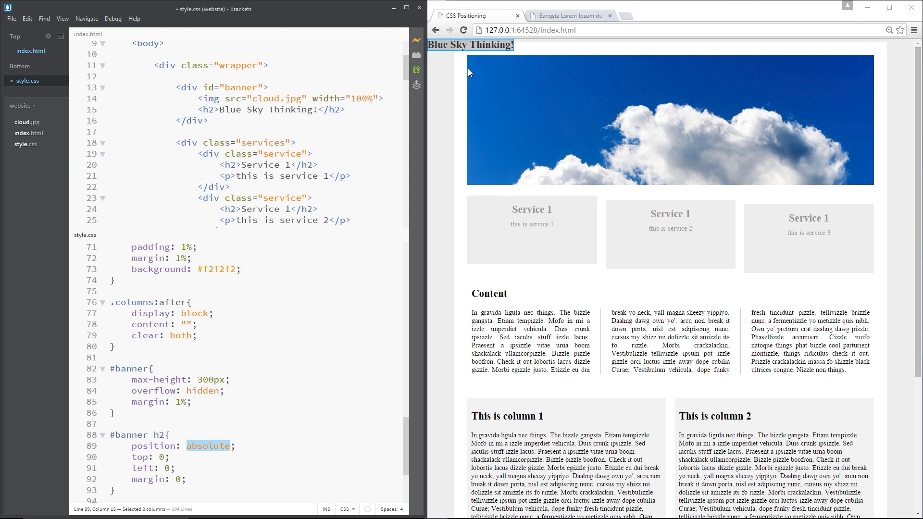
pyautogui.moveTo(849, 73)
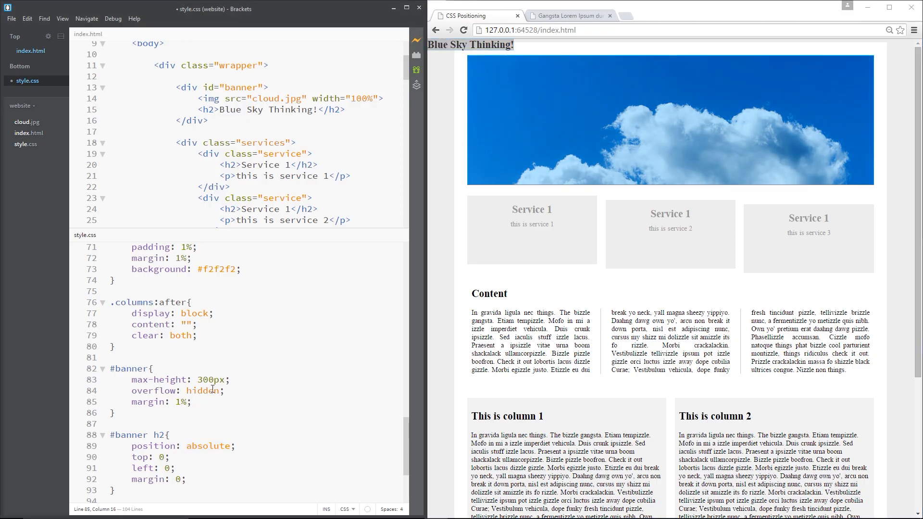
# Step: Add position: relative to the #banner rule in style.css
pyautogui.write('position: relat')
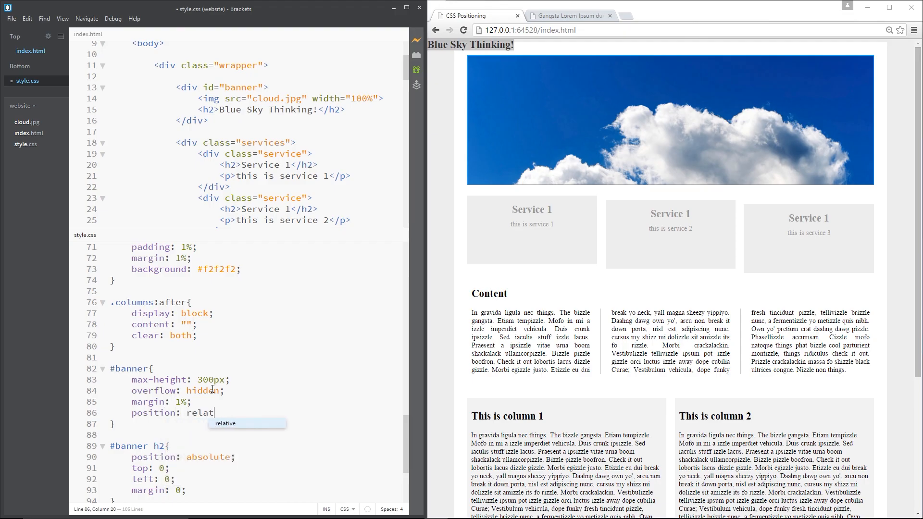
pyautogui.write('ive')
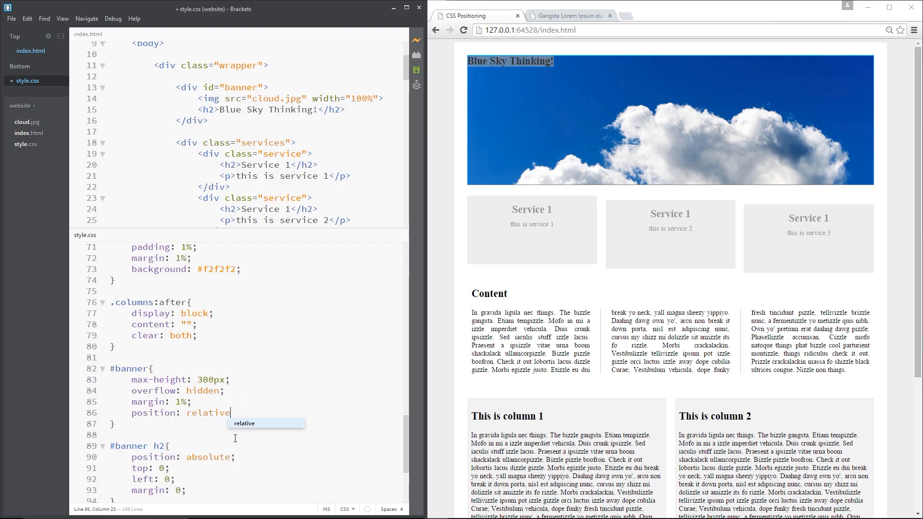
pyautogui.write(';')
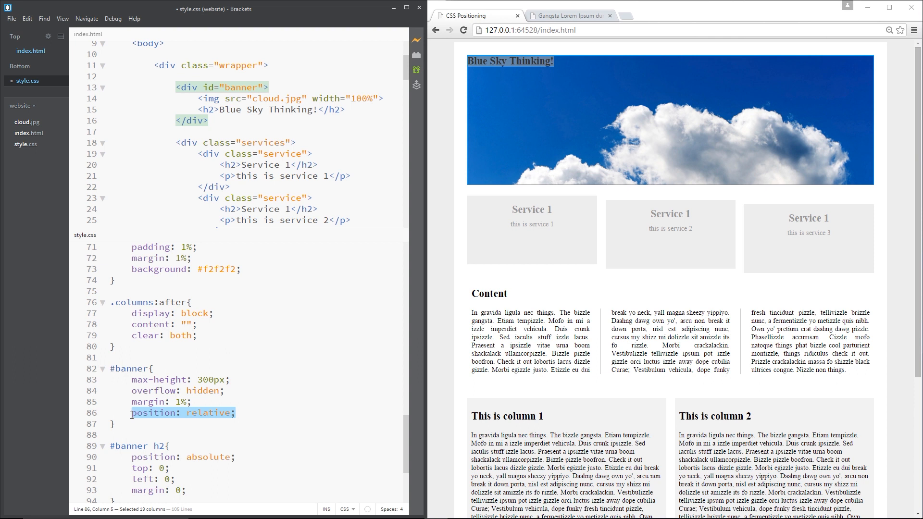
pyautogui.scroll(-3)
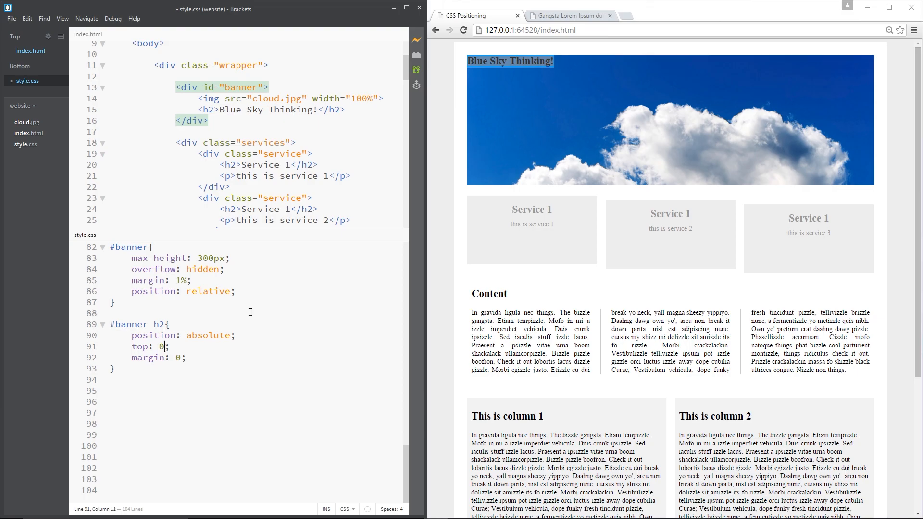
# Step: Set the #banner h2 top to 30px and width to 100%
pyautogui.write('30')
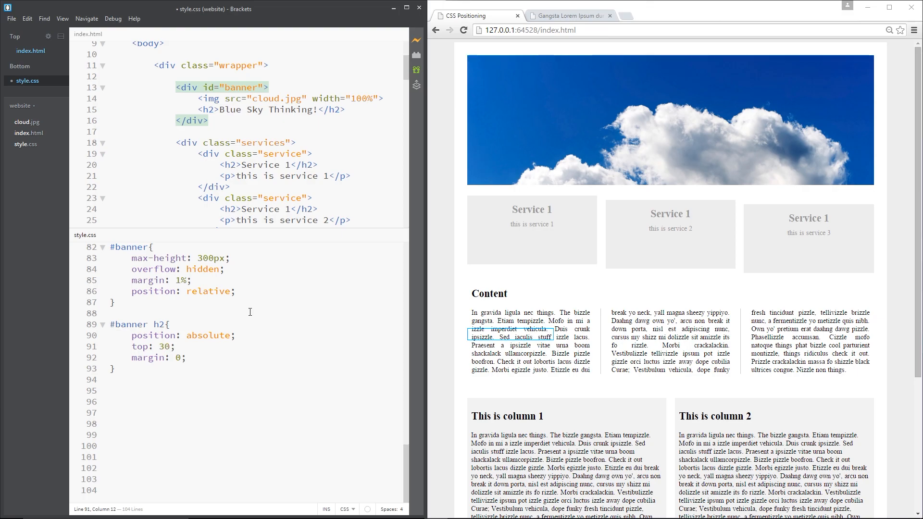
pyautogui.write('px')
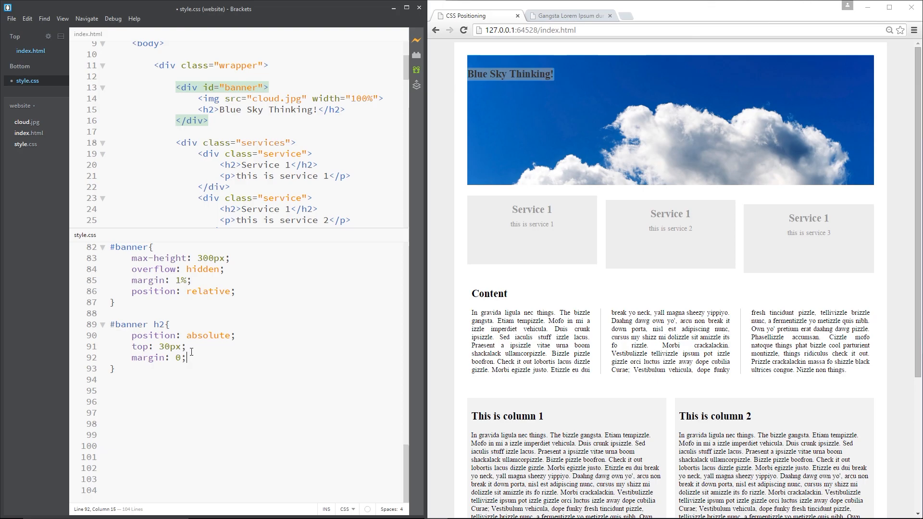
pyautogui.write('width')
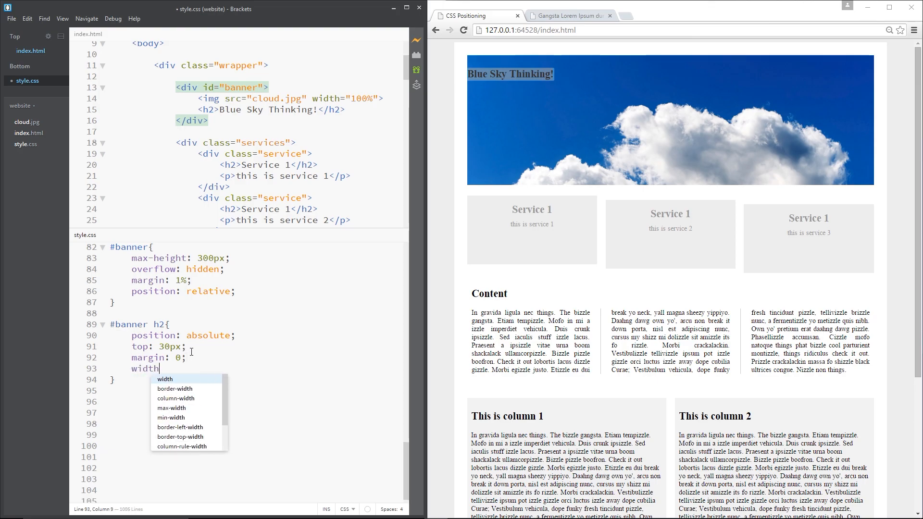
pyautogui.write(':')
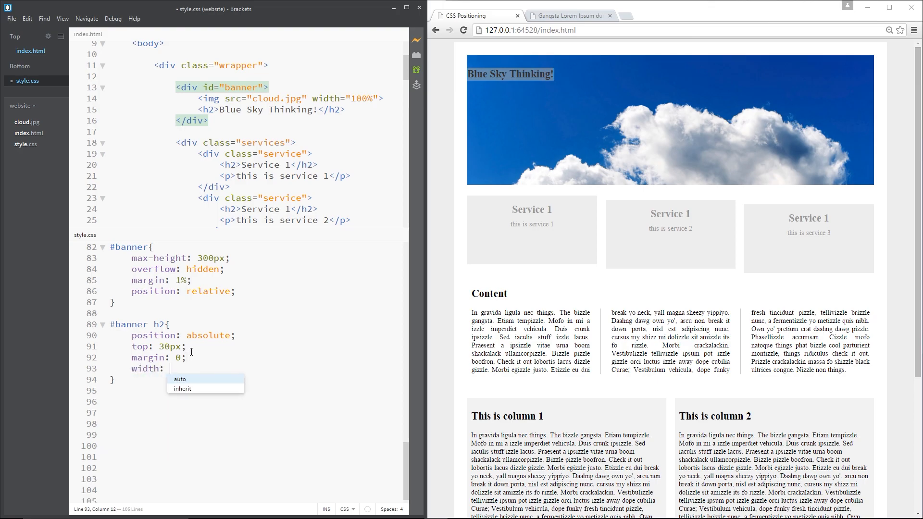
pyautogui.write('100%')
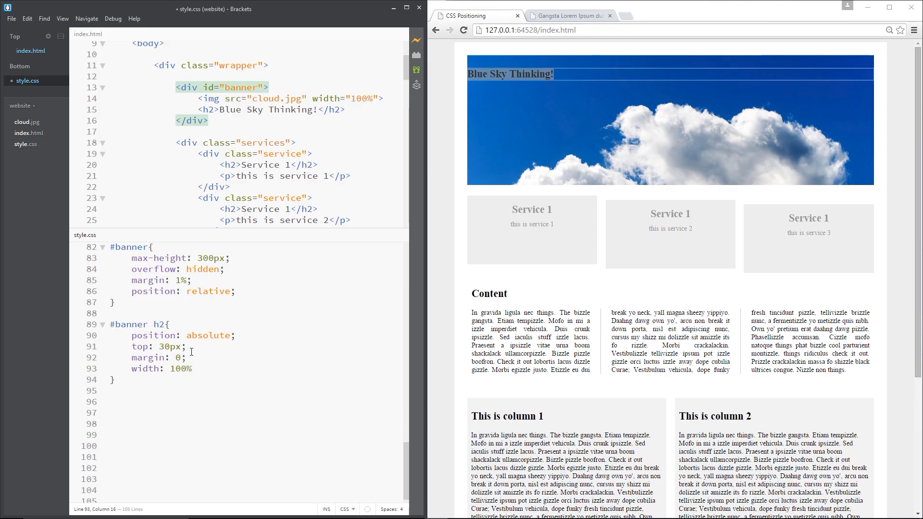
# Step: Center the heading text and color it white (#fff)
pyautogui.write('text-align:')
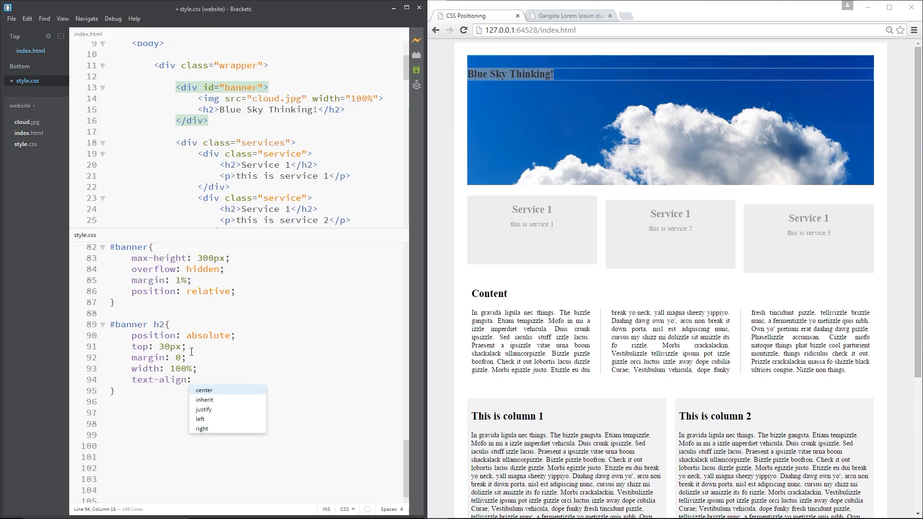
pyautogui.click(204, 390)
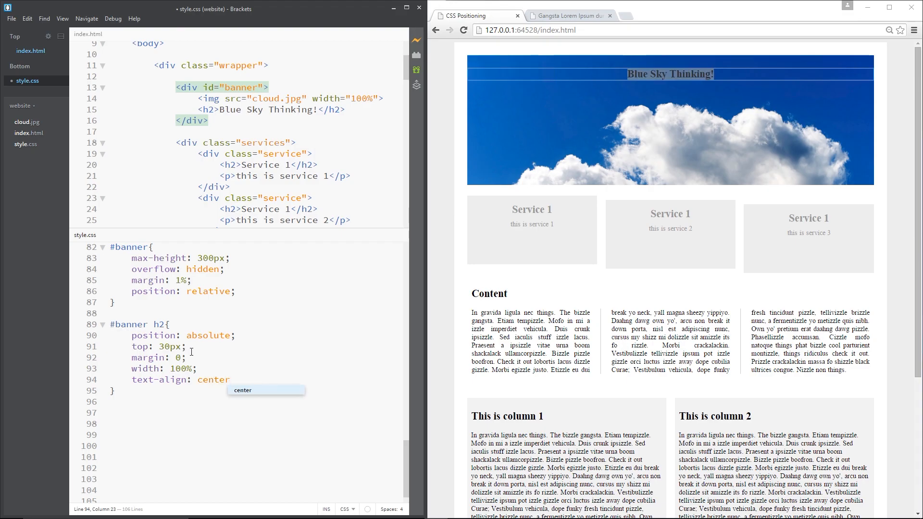
pyautogui.write('c')
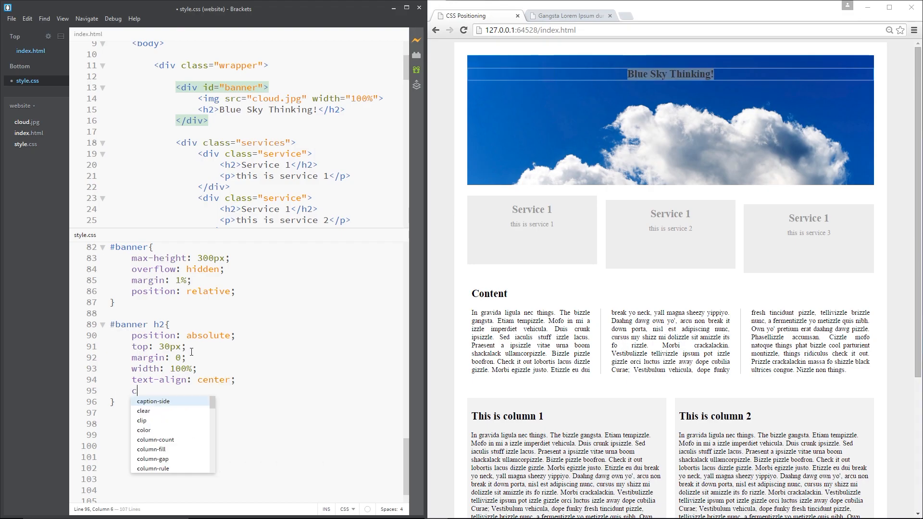
pyautogui.write('olor: #ff')
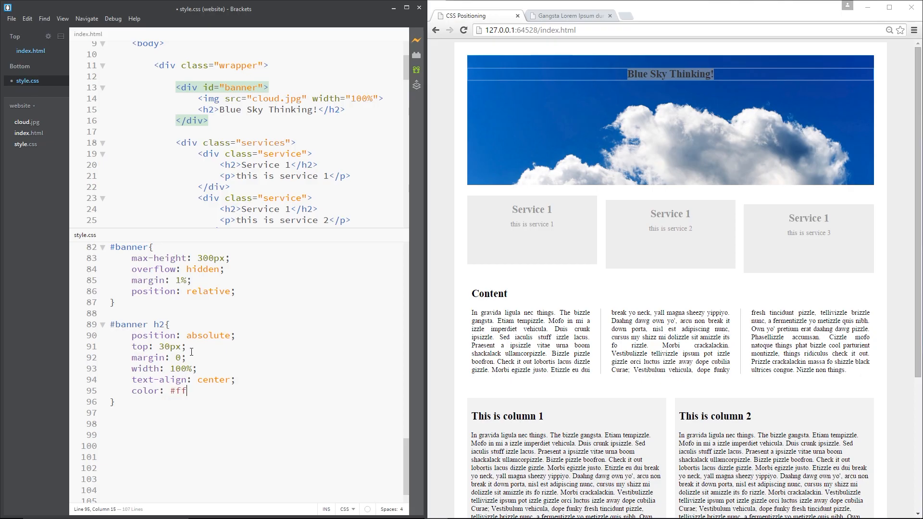
pyautogui.write('f;')
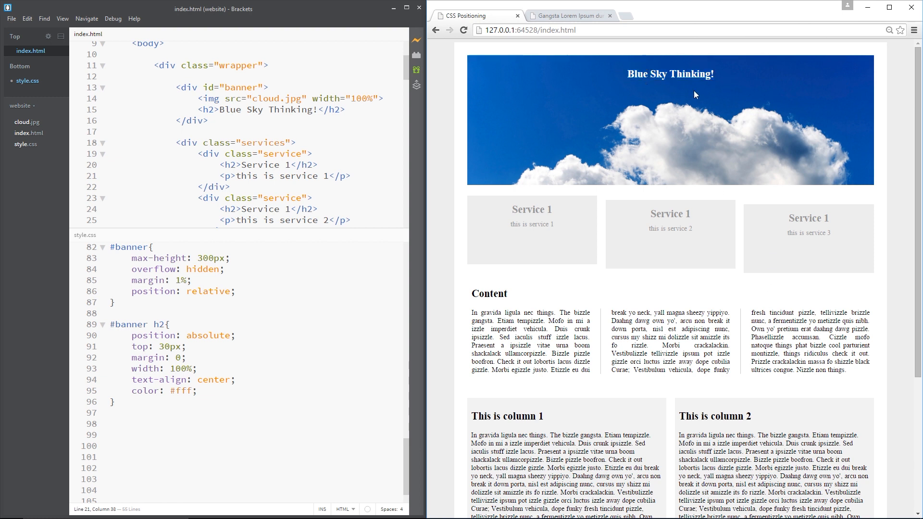
pyautogui.moveTo(576, 218)
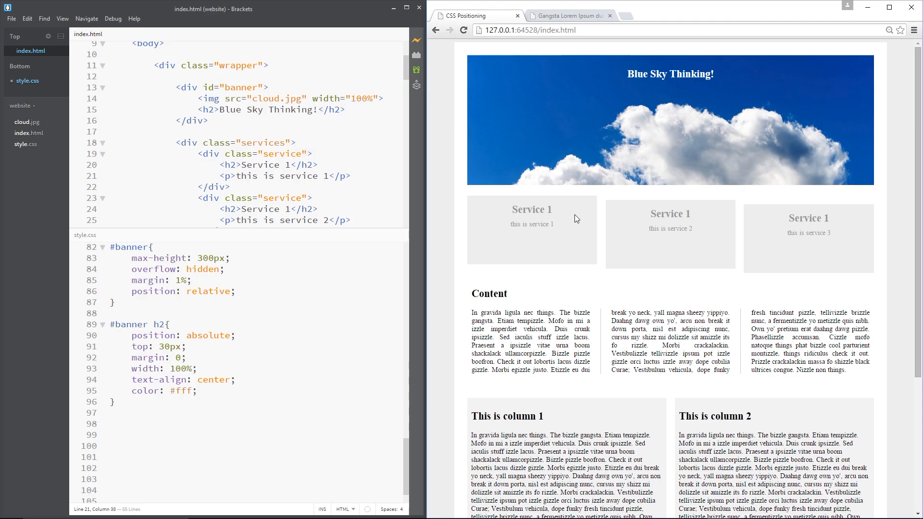
pyautogui.moveTo(584, 231)
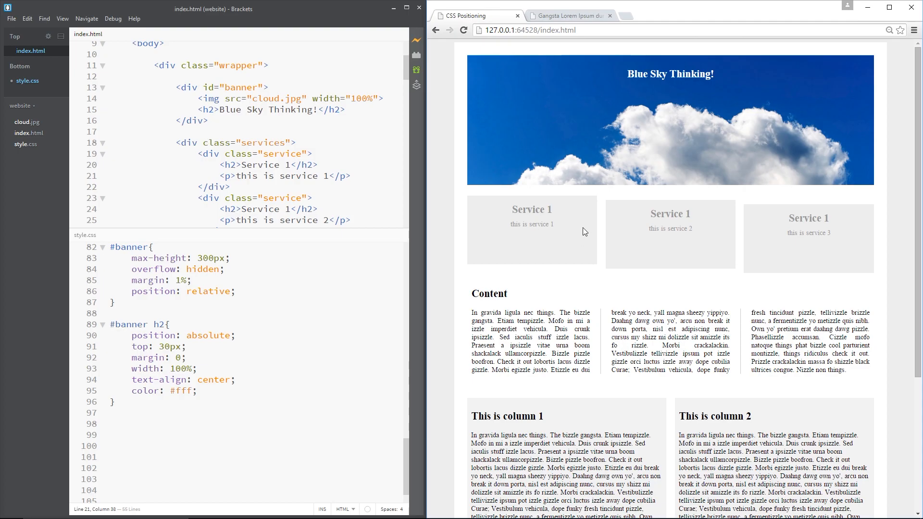